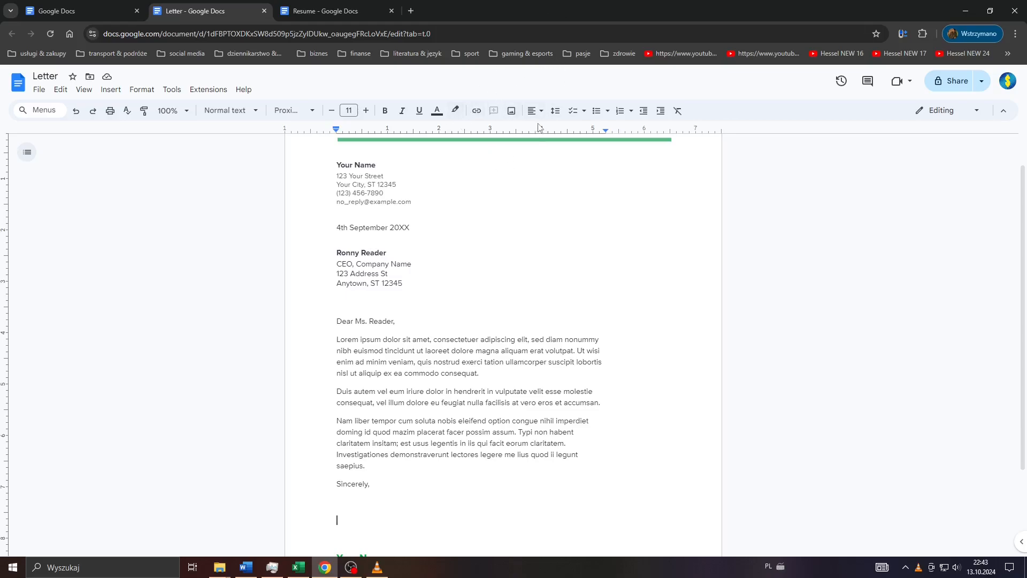
mouse_move(448, 315)
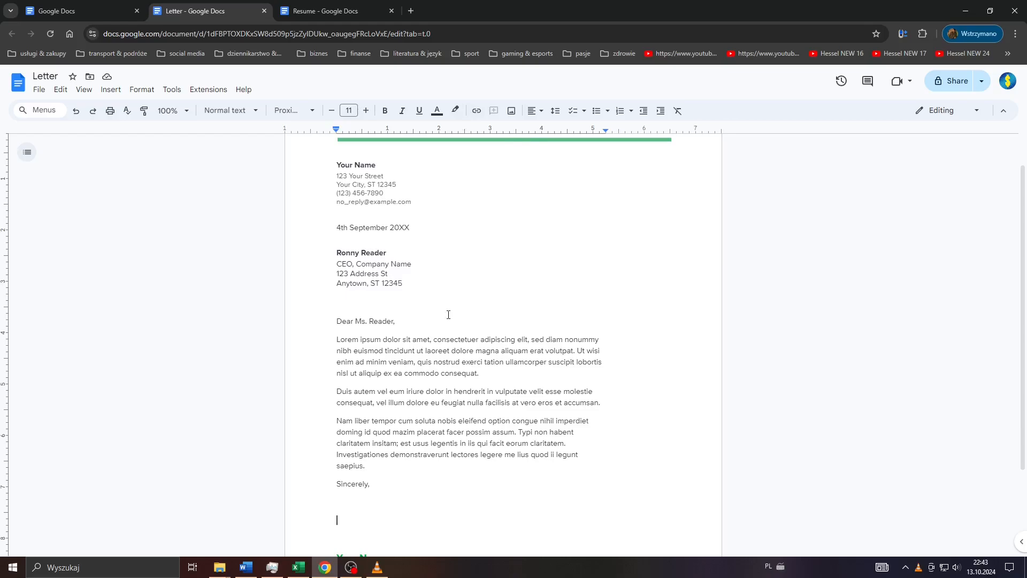
mouse_move(446, 321)
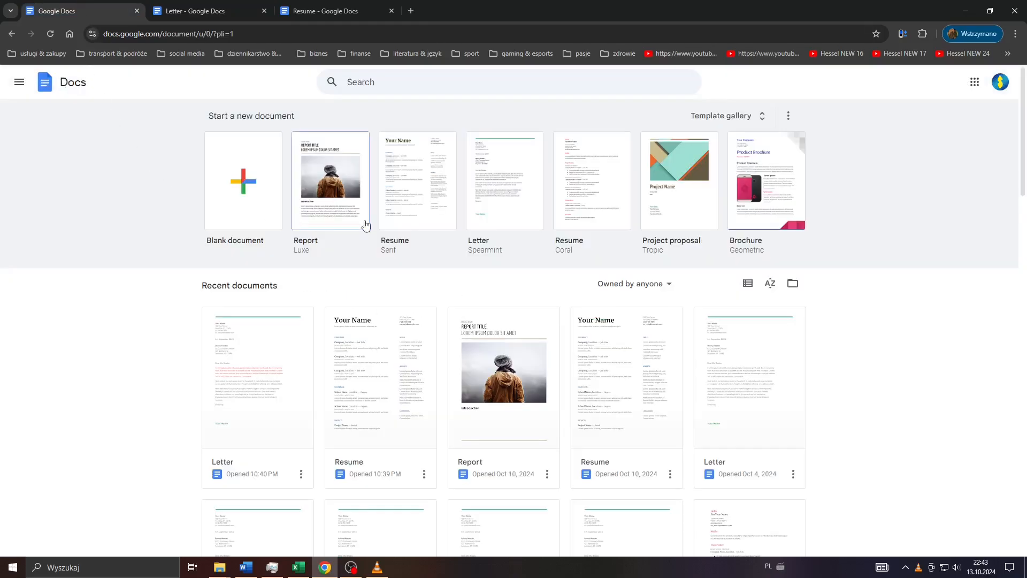
mouse_move(329, 181)
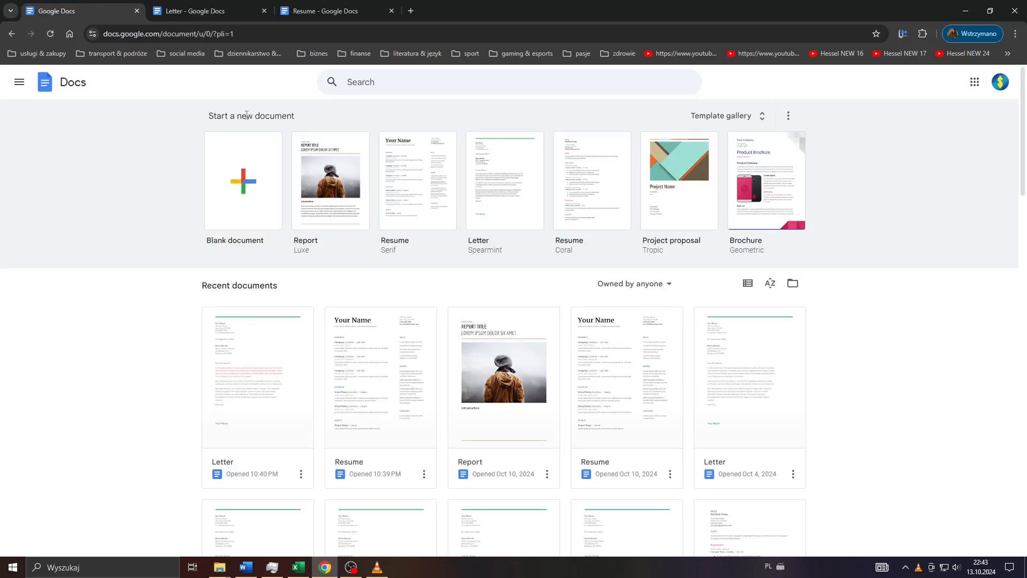
Step: Return to the letter and select the Lorem ipsum paragraph after the greeting
left_click(203, 11)
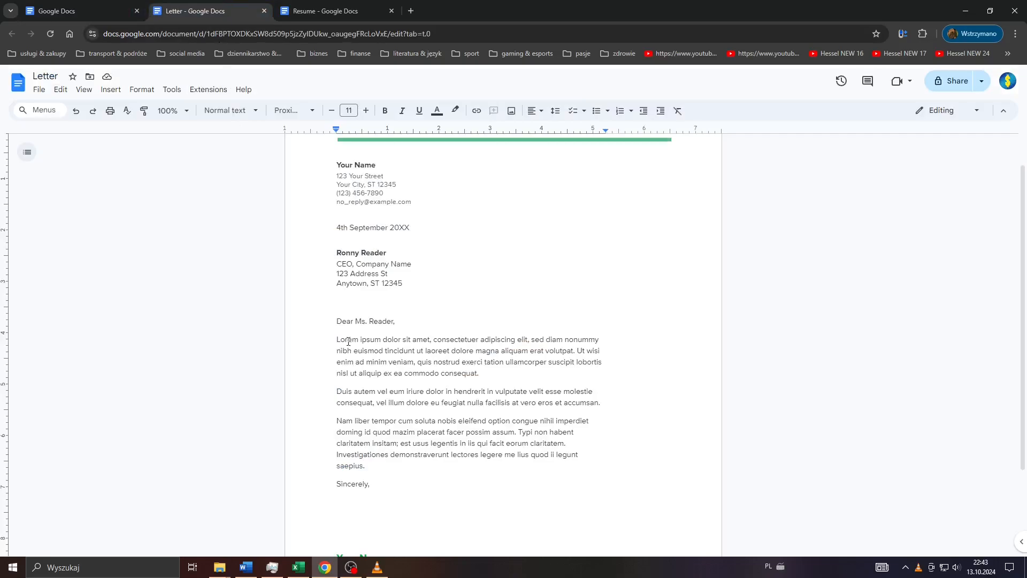
left_click_drag(337, 339, 478, 372)
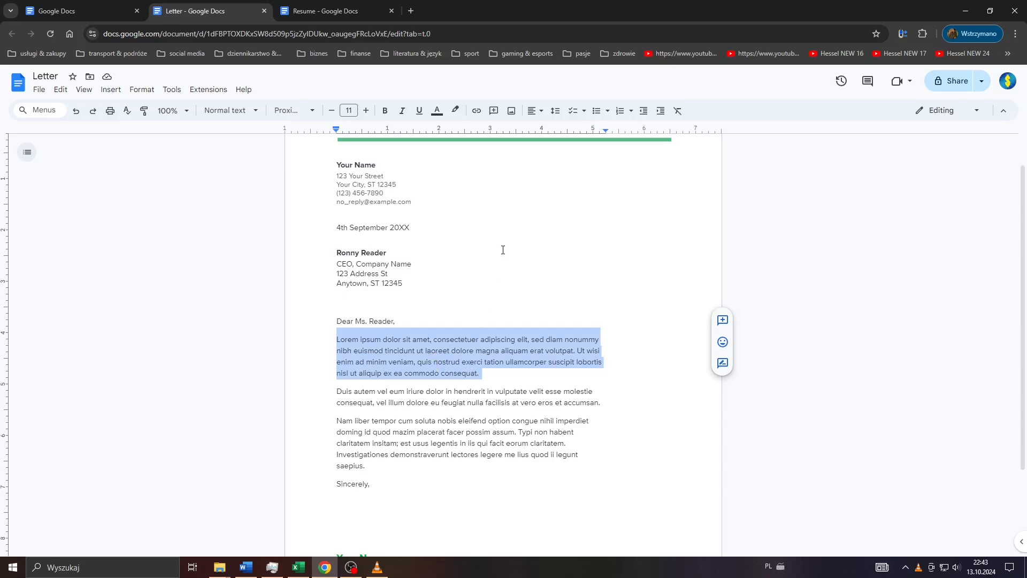
mouse_move(435, 111)
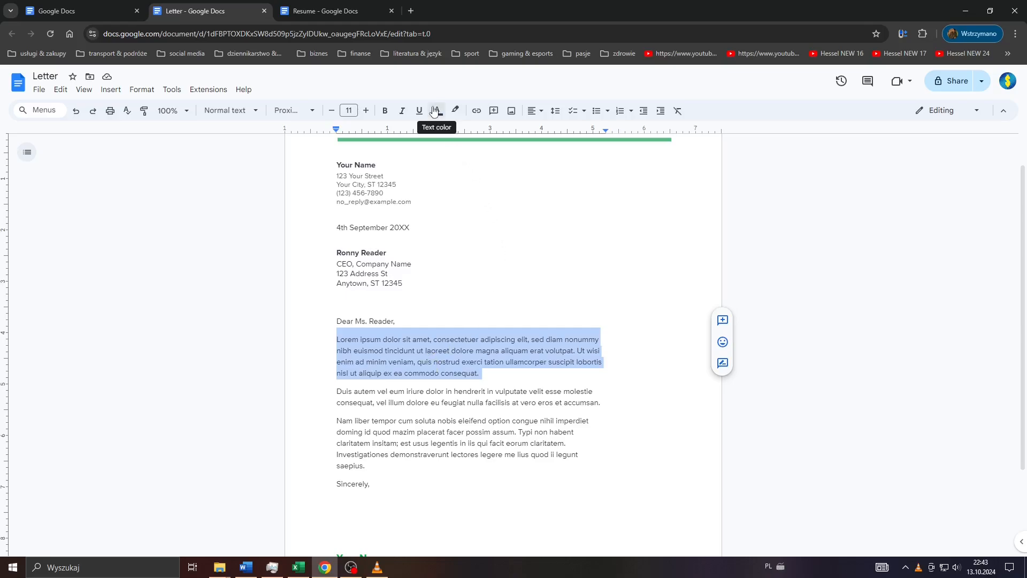
Step: Apply red from the Text color palette to the selected paragraph
left_click(435, 110)
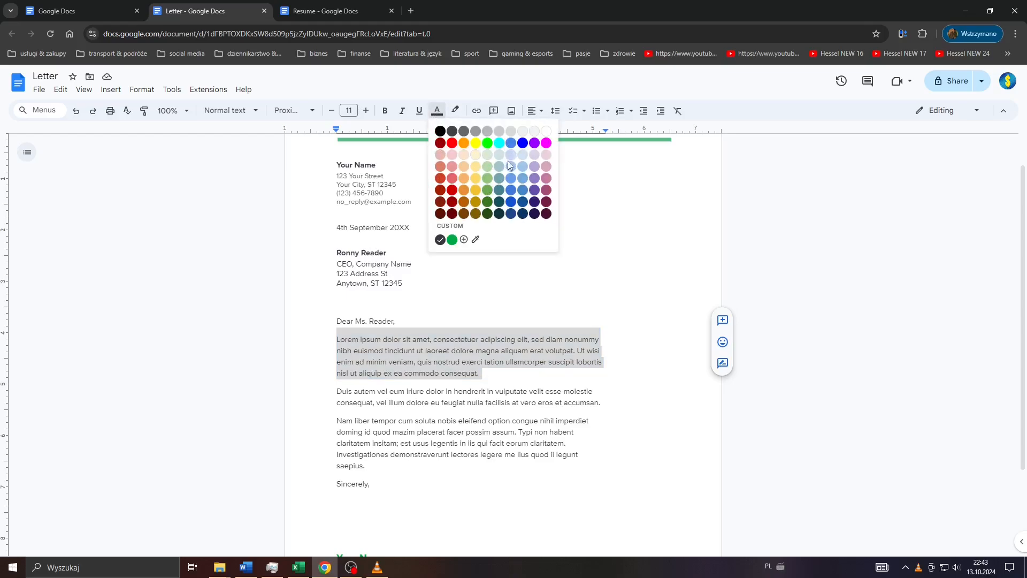
mouse_move(480, 147)
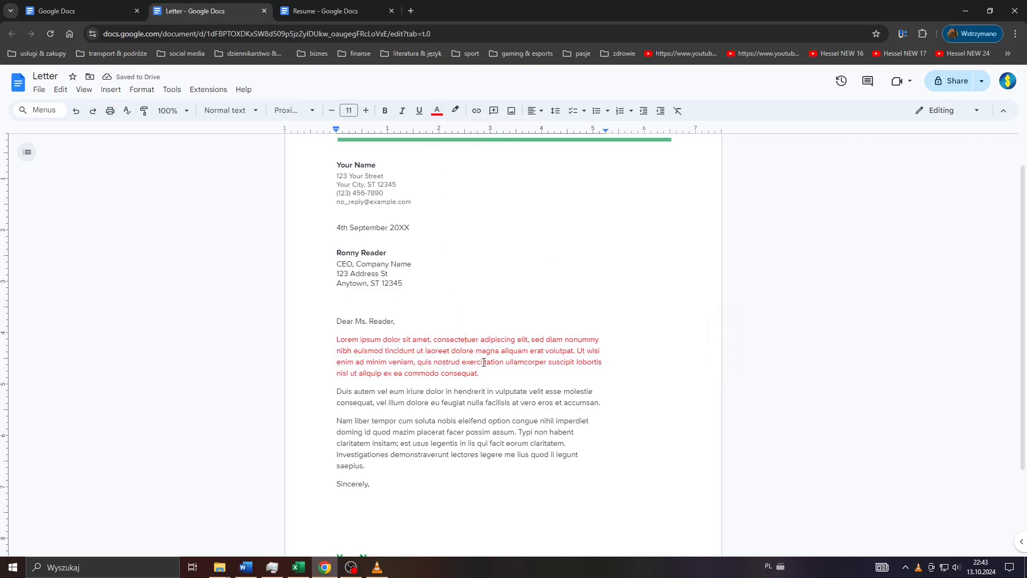
left_click(376, 567)
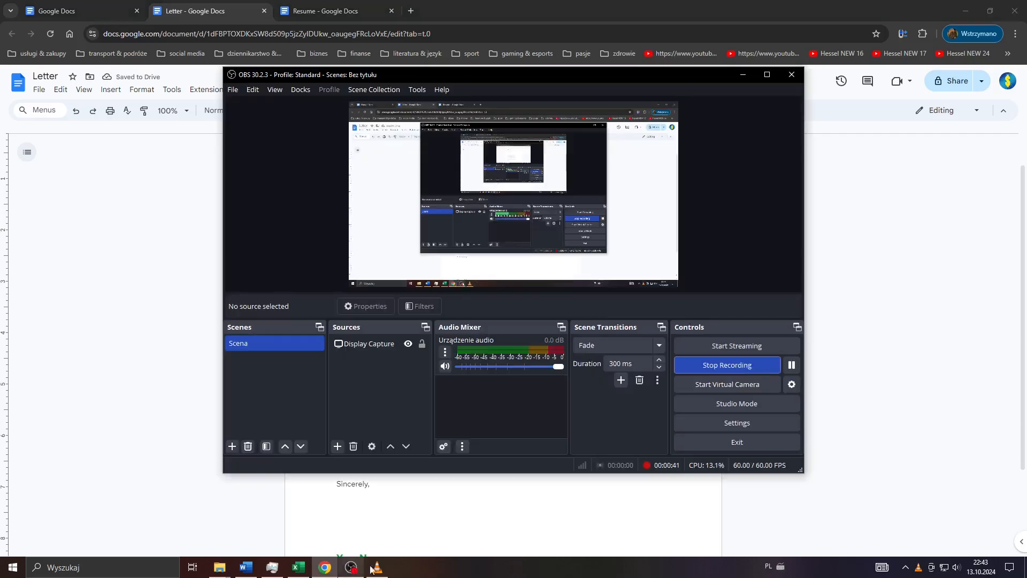